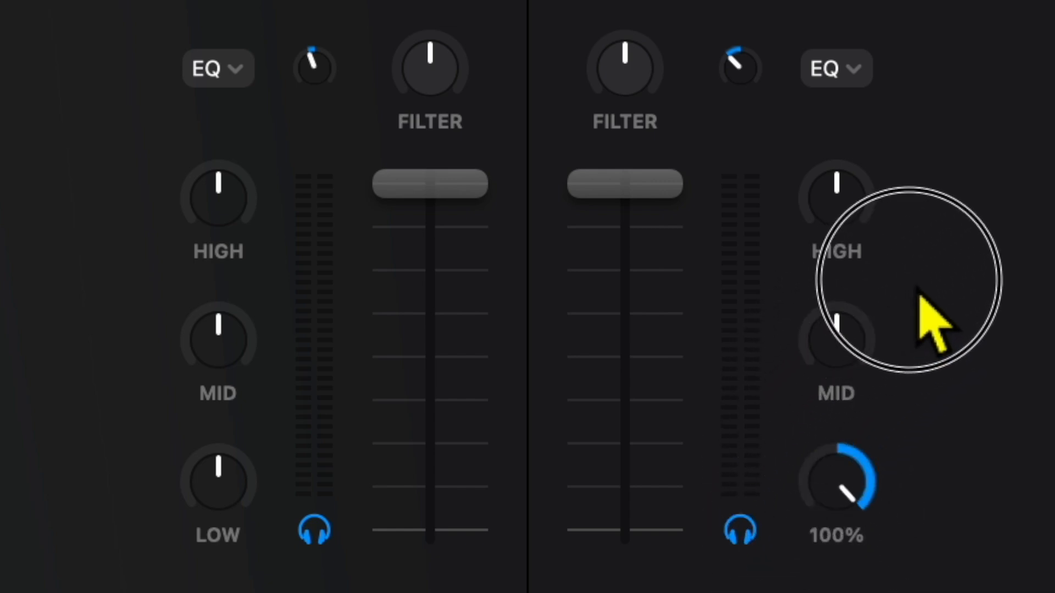
mouse_move(868, 505)
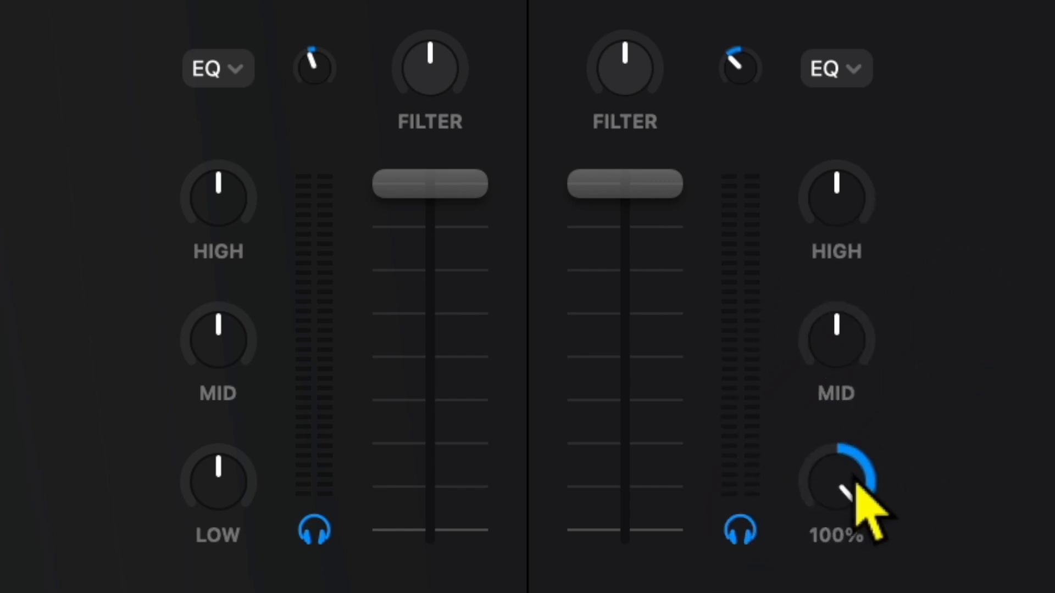
Step: Enable Auto Gain under Volume in the Sound settings so track levels match automatically
drag(838, 475, 837, 485)
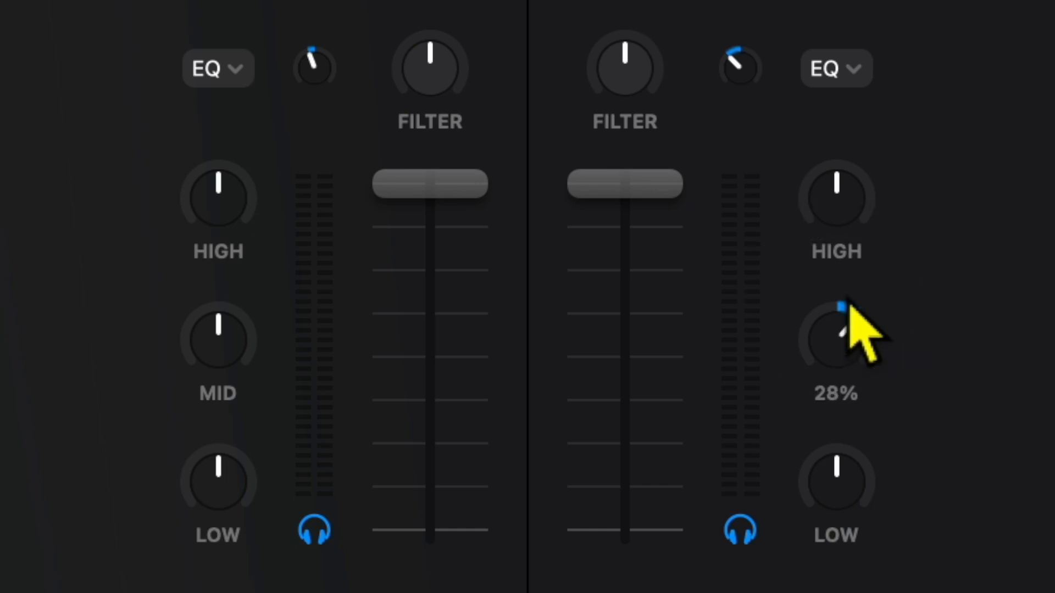
drag(835, 343, 855, 329)
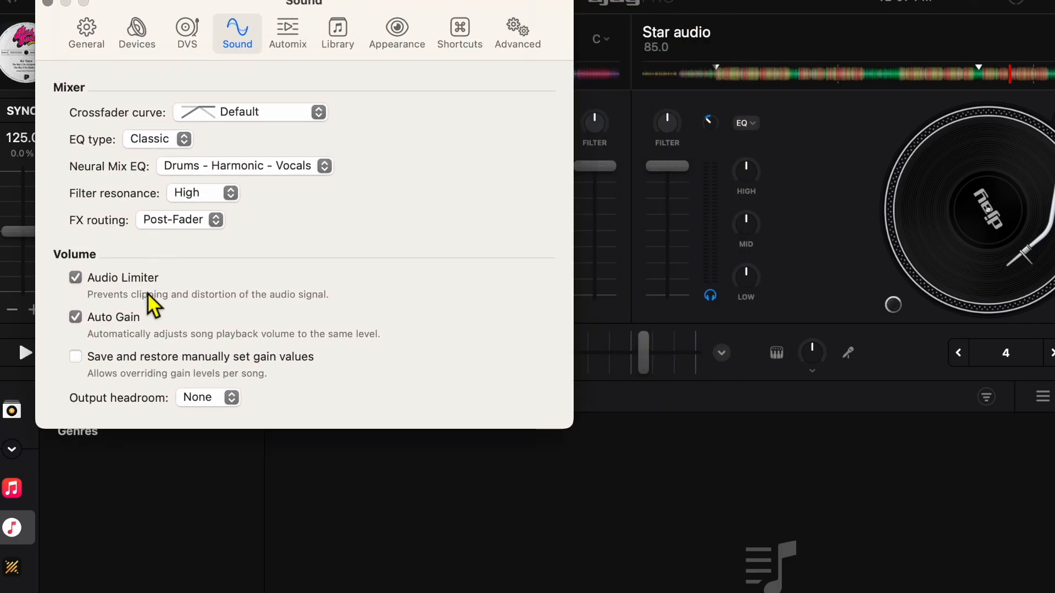
mouse_move(771, 202)
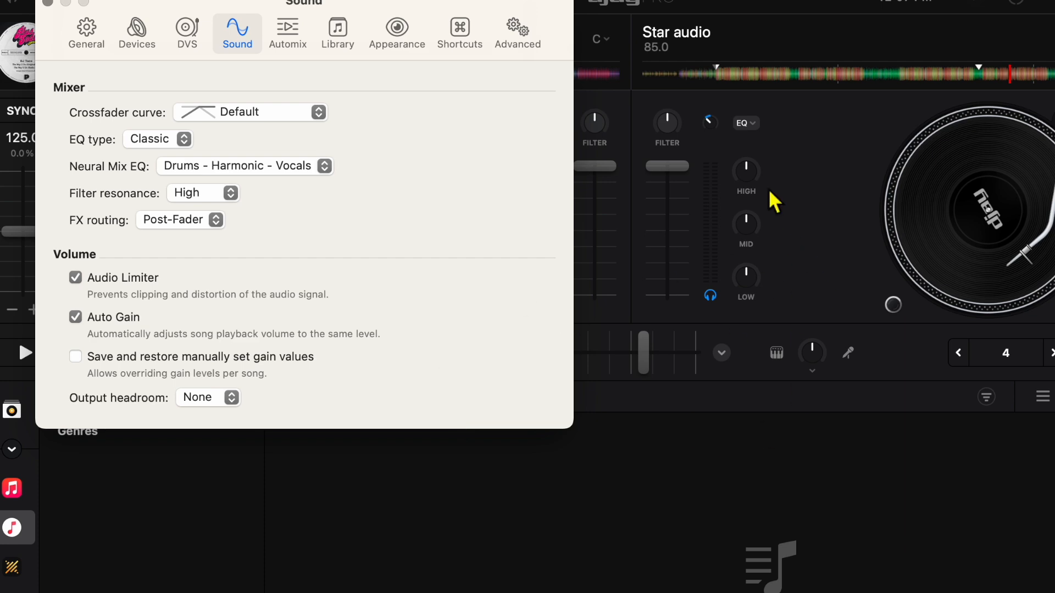
mouse_move(794, 202)
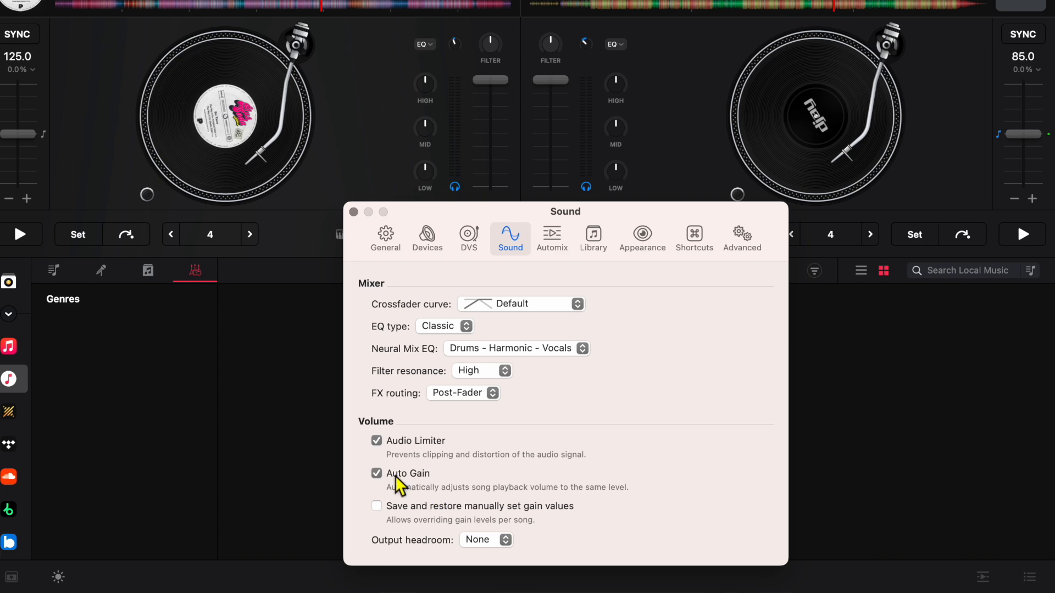
mouse_move(389, 481)
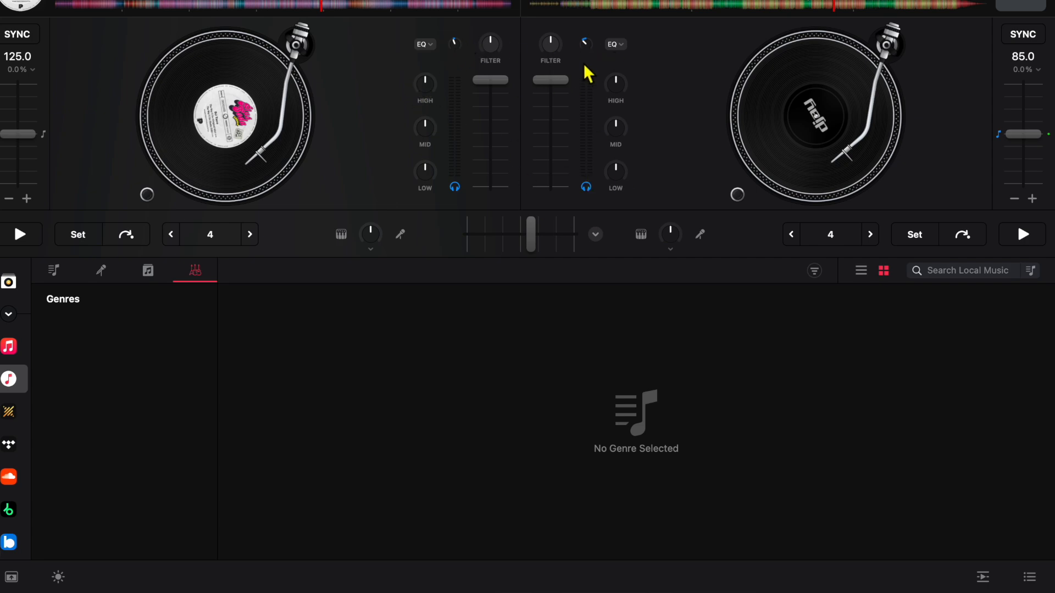
mouse_move(595, 50)
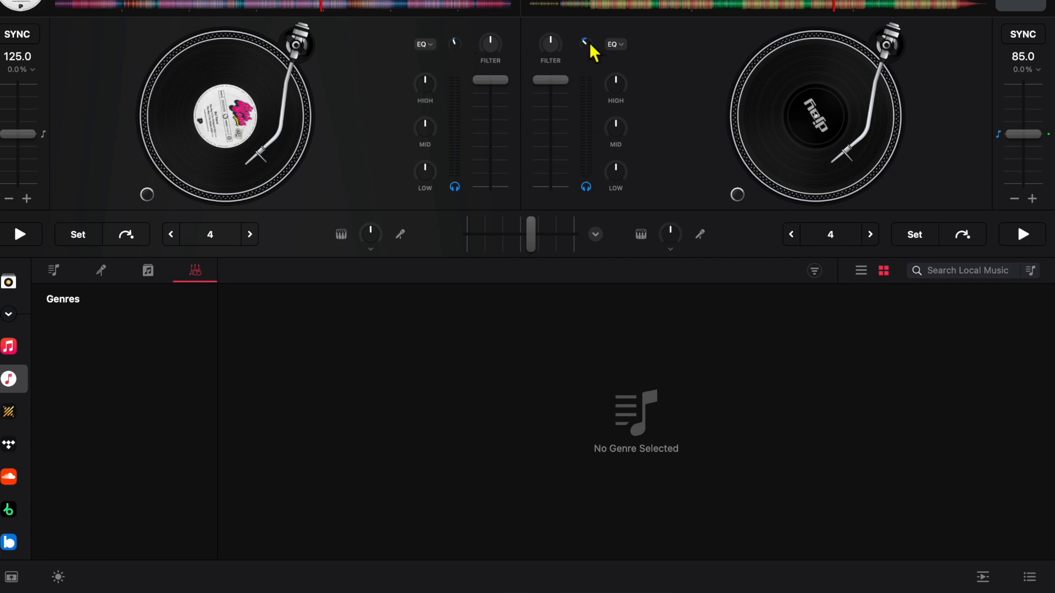
mouse_move(670, 133)
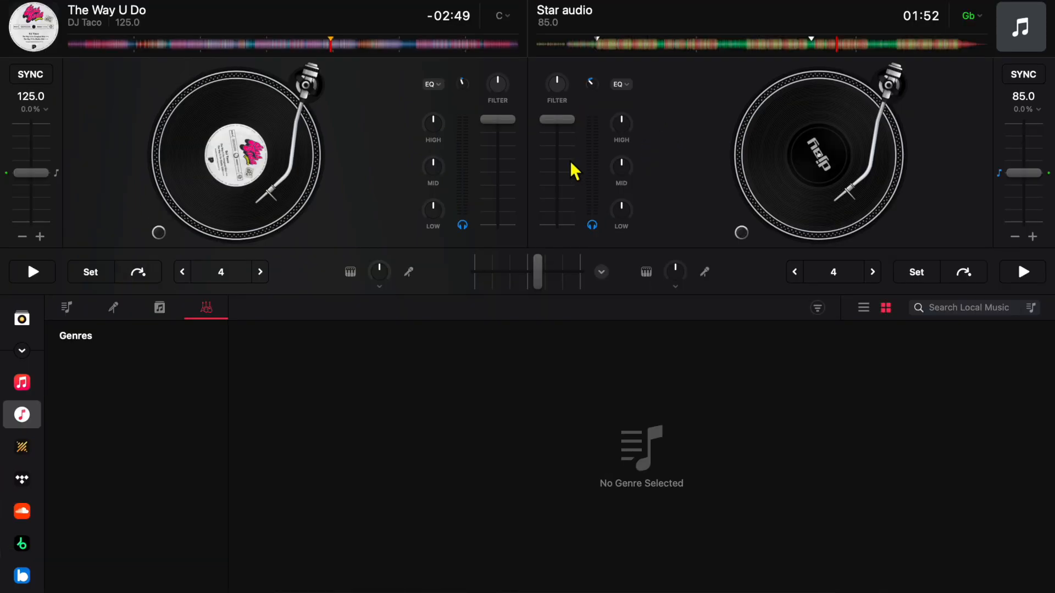
mouse_move(598, 195)
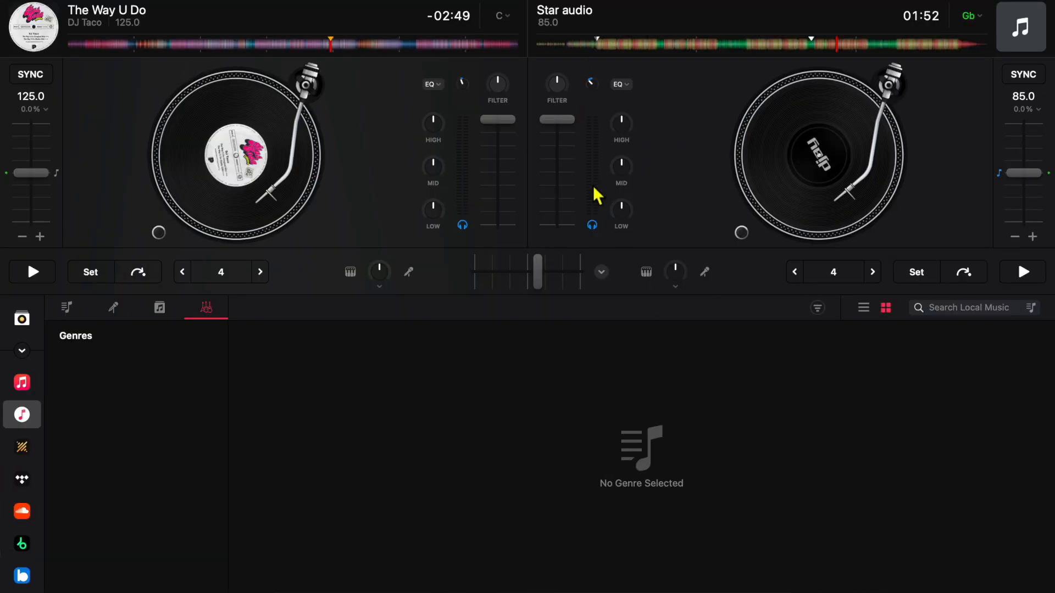
mouse_move(393, 101)
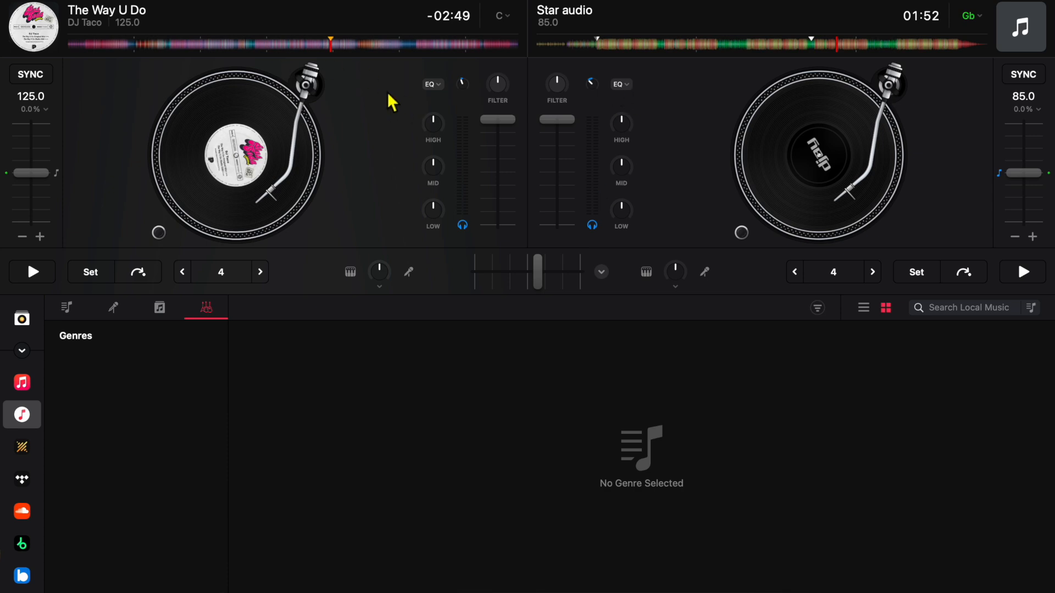
mouse_move(637, 95)
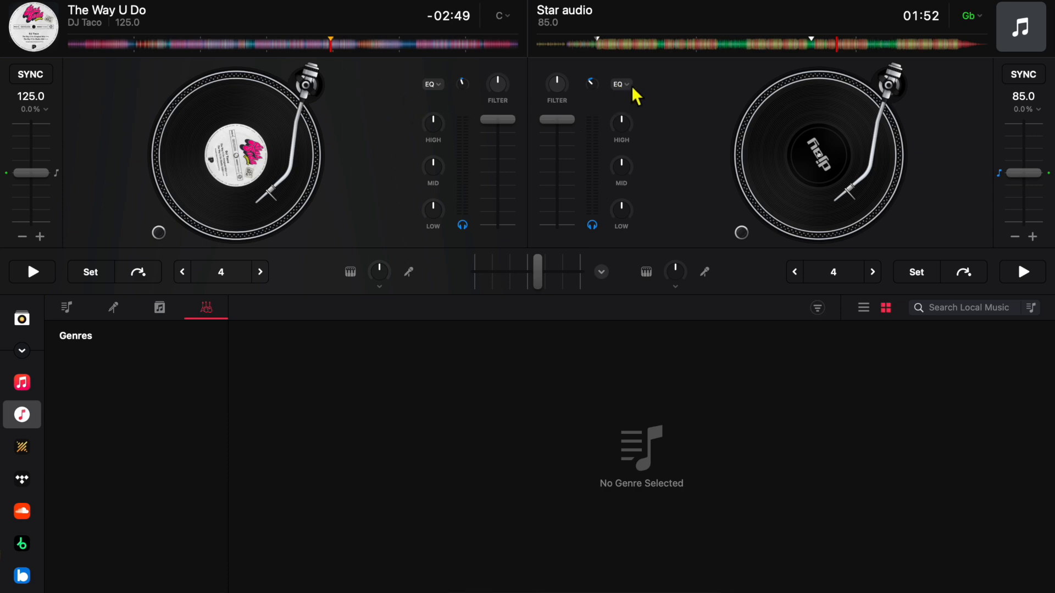
Step: Set the right deck's EQ mode to Neural Mix, exposing vocals, harmonic and drums controls
click(619, 84)
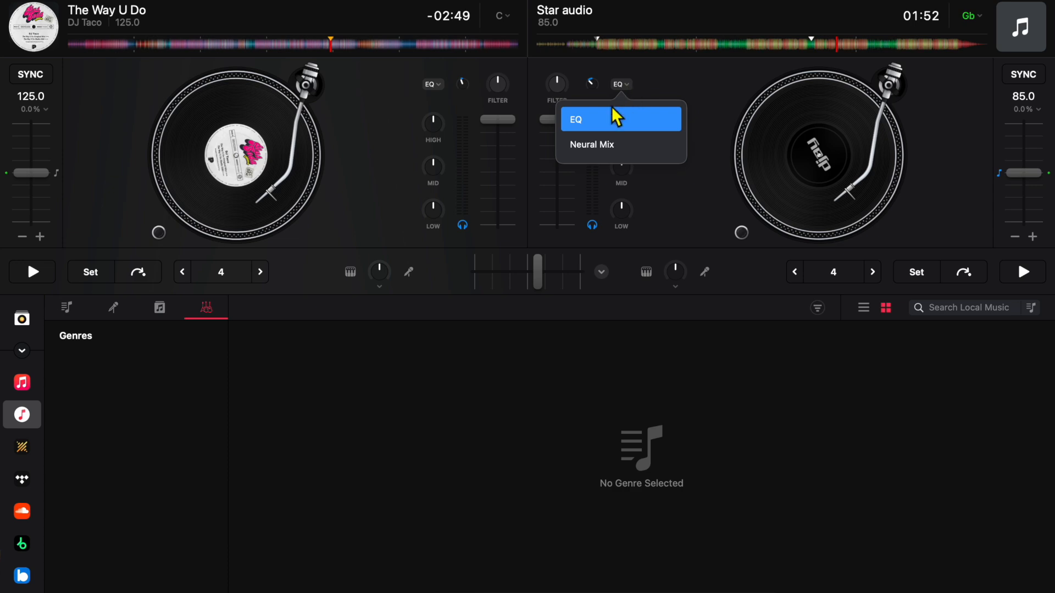
mouse_move(674, 146)
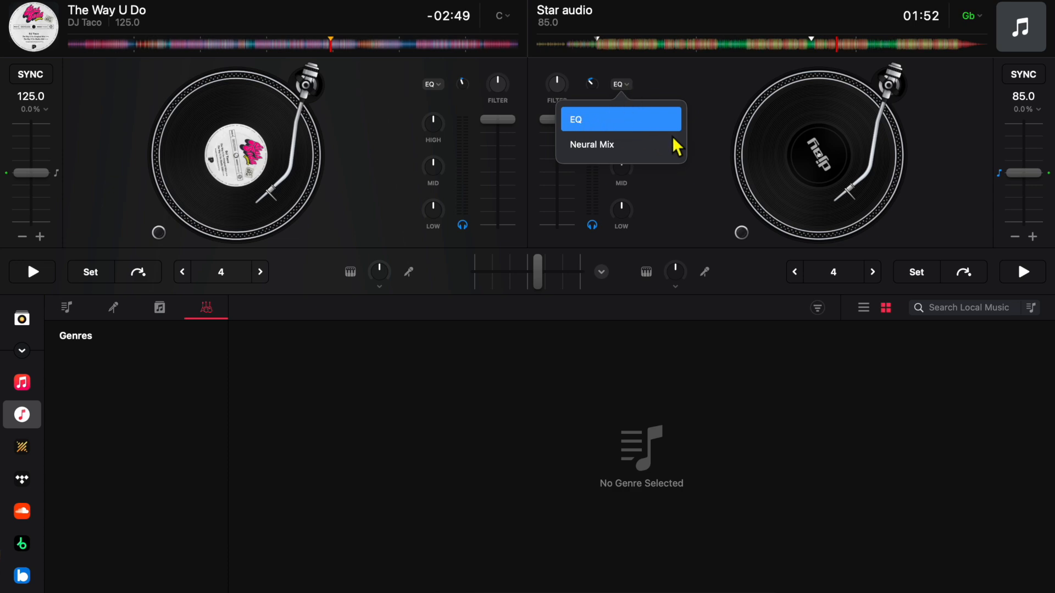
mouse_move(640, 169)
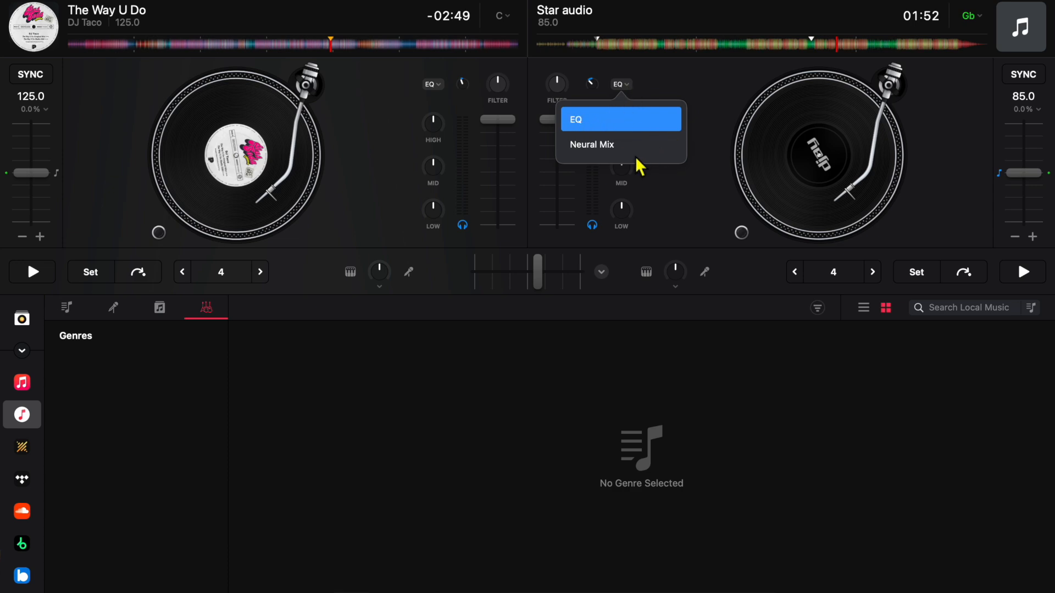
click(591, 144)
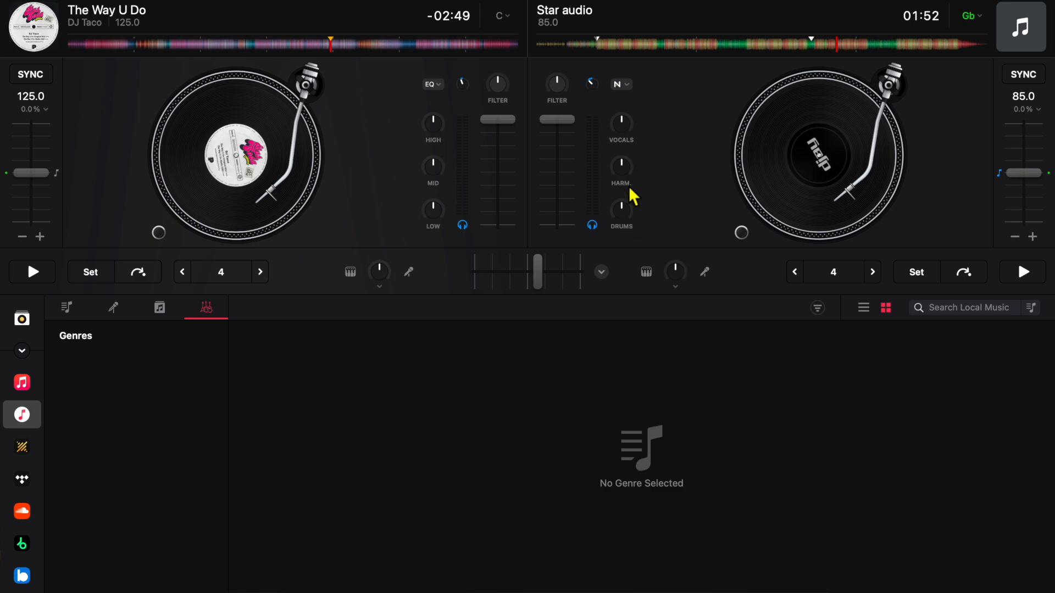
mouse_move(638, 154)
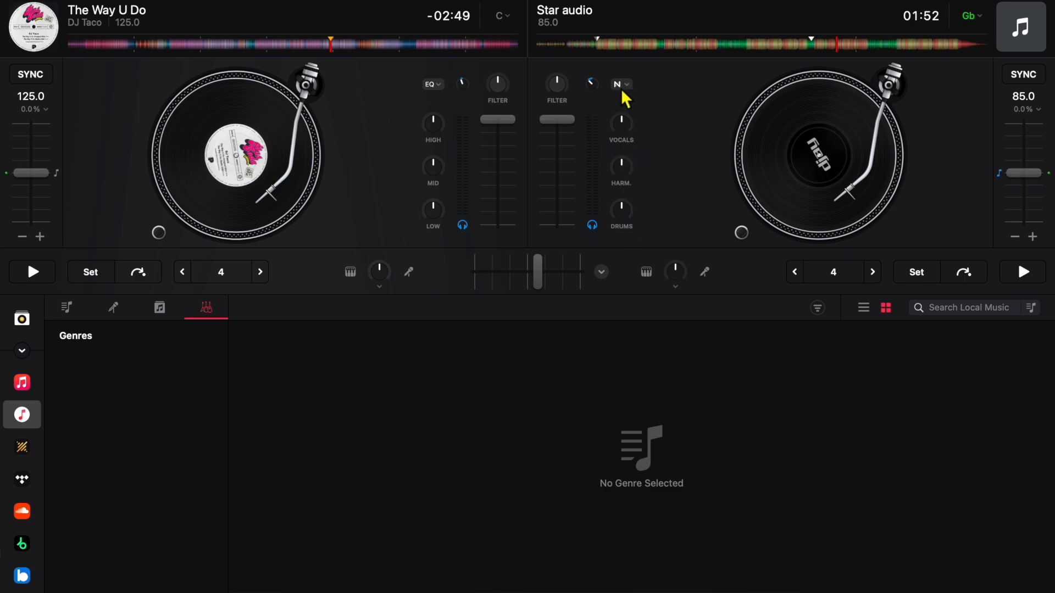
mouse_move(639, 316)
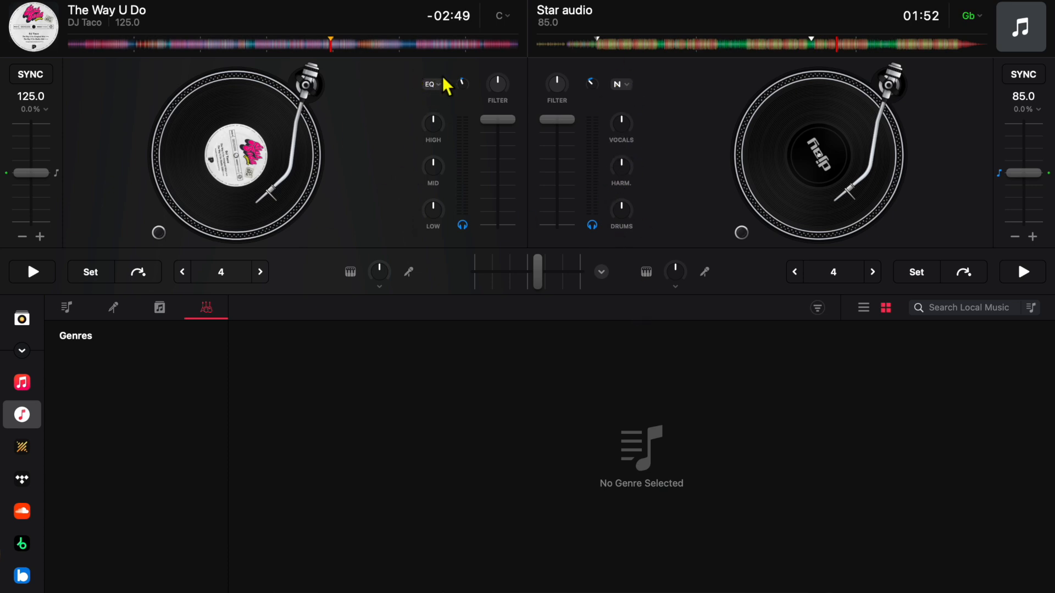
mouse_move(667, 85)
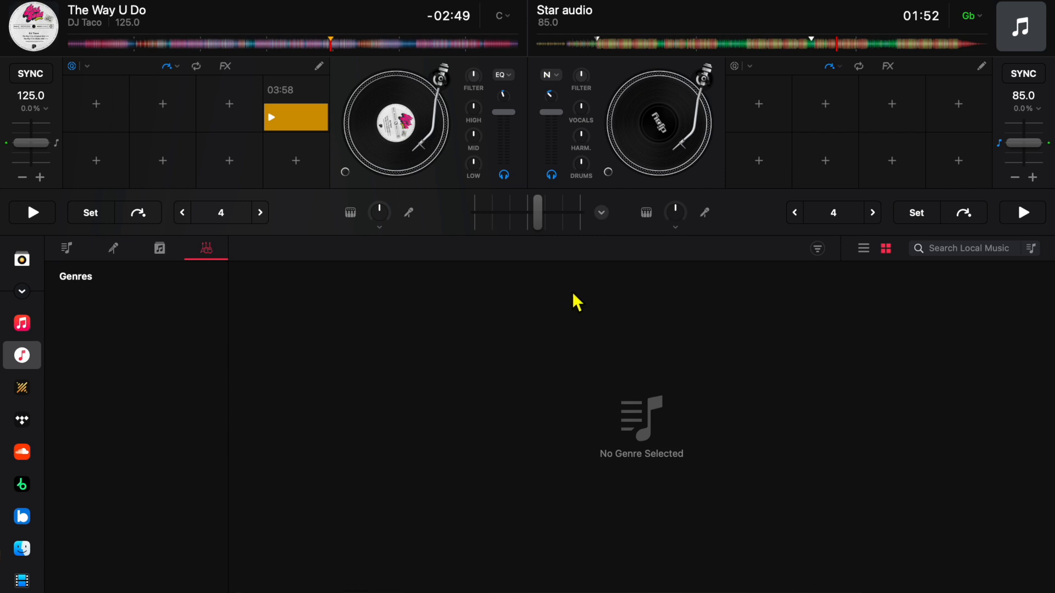
mouse_move(564, 308)
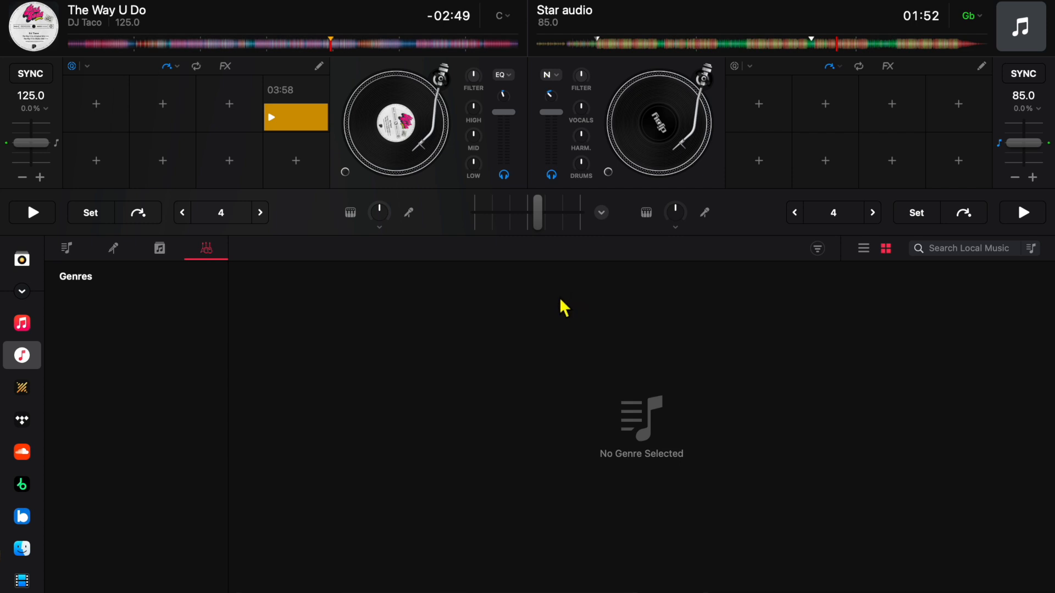